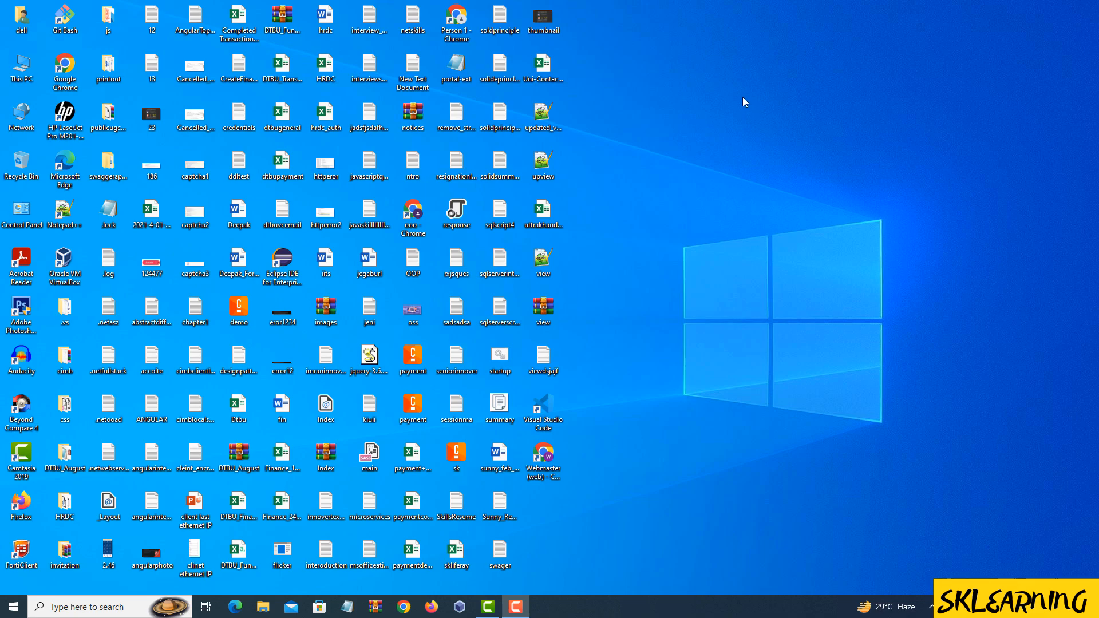
mouse_move(731, 127)
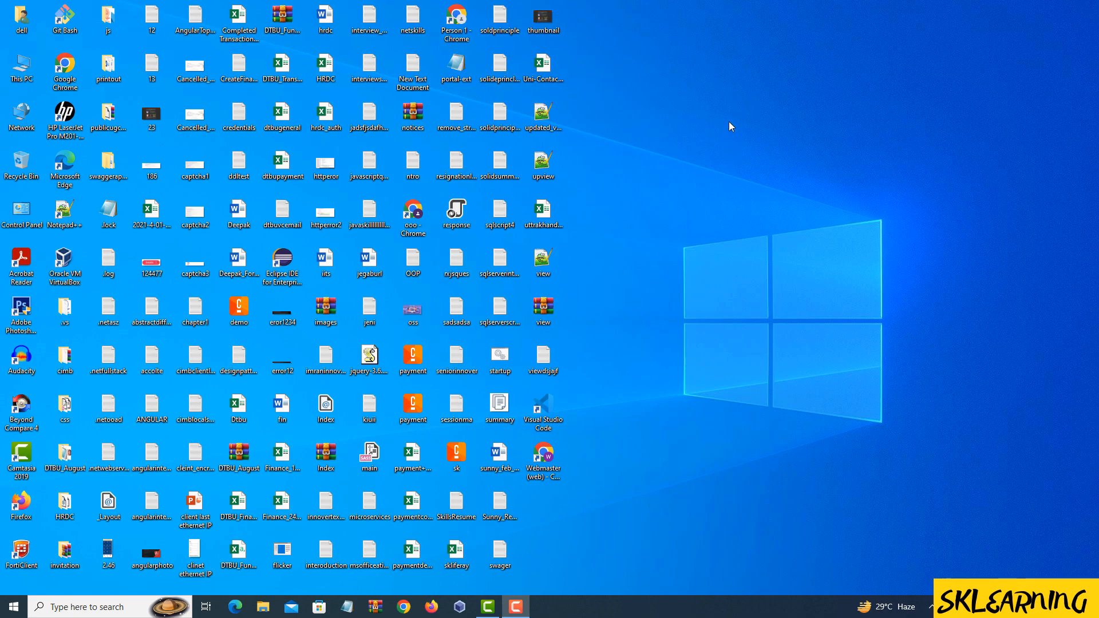
mouse_move(715, 159)
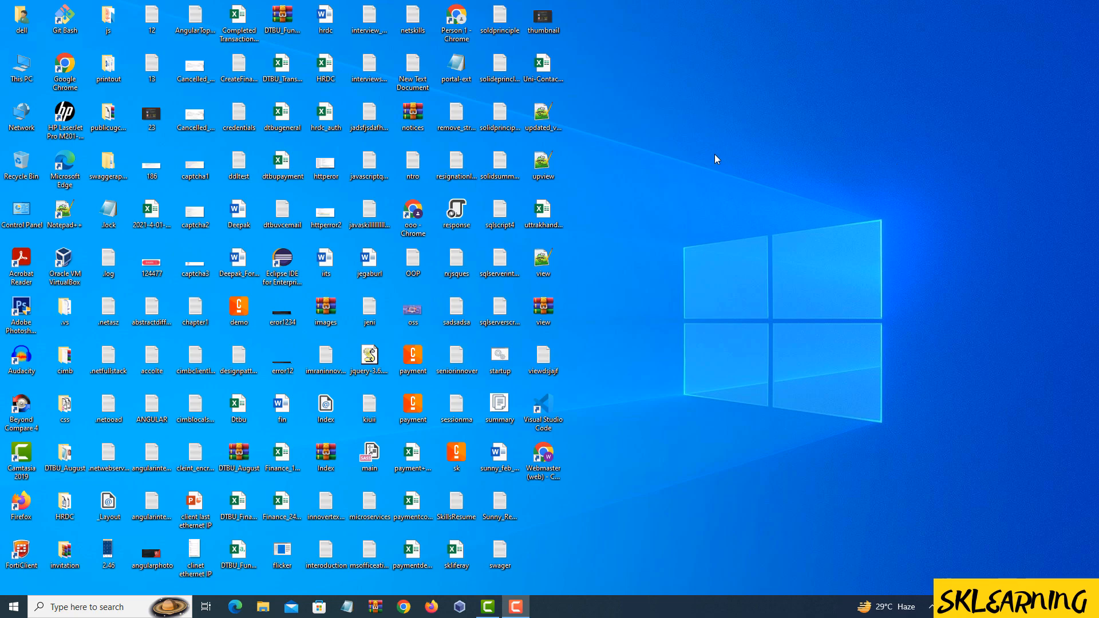
Refresh the desktop and launch Notepad++ from a 'notepad++' search.
right_click(717, 159)
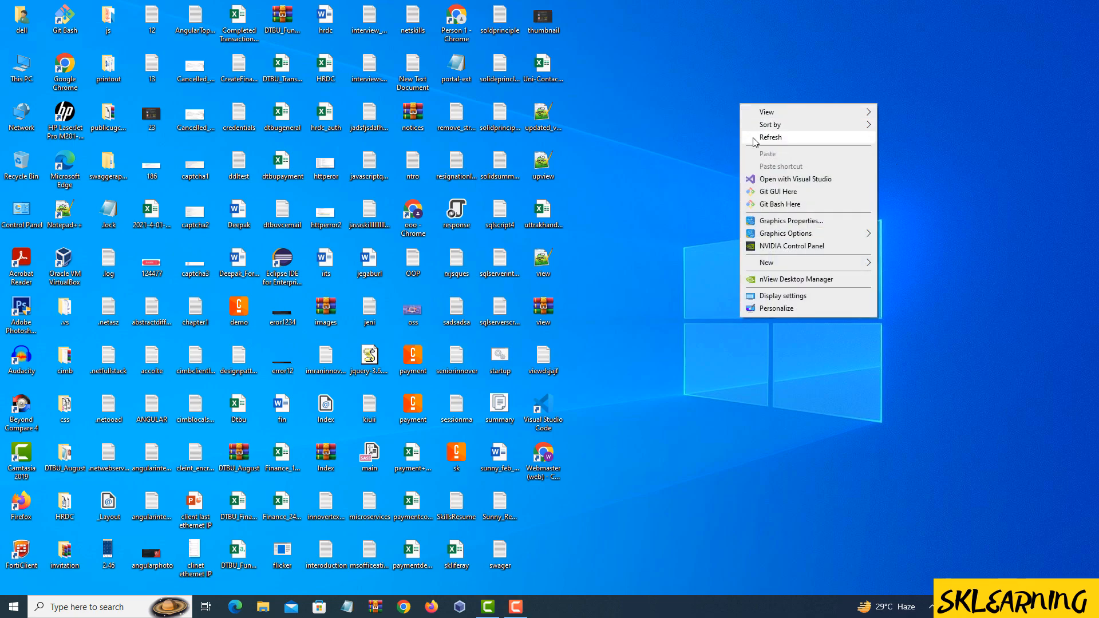
click(770, 136)
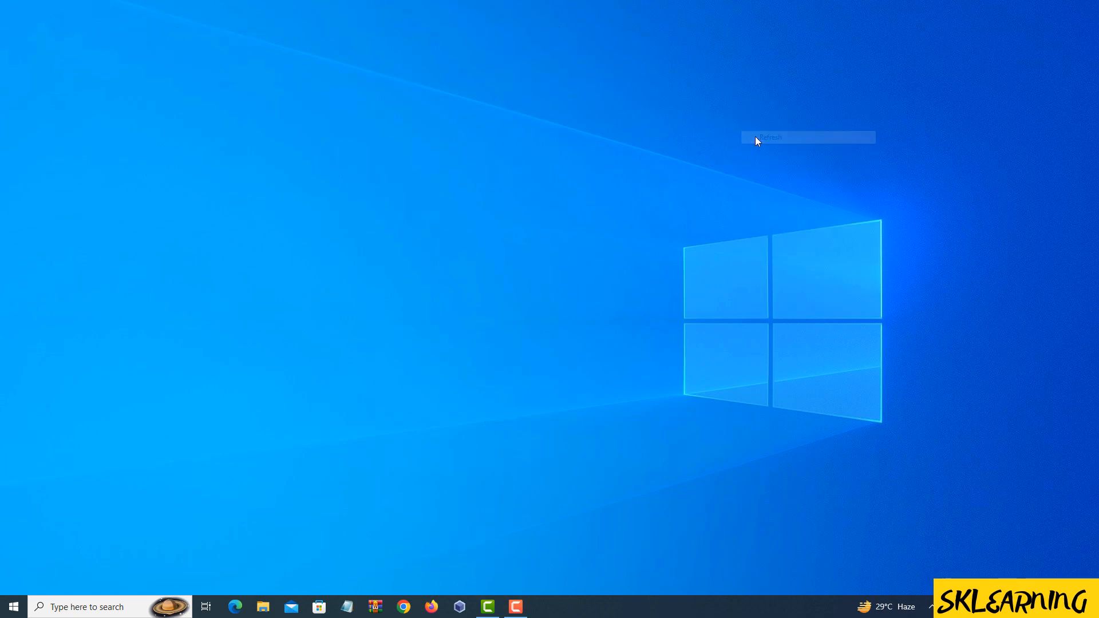
click(770, 136)
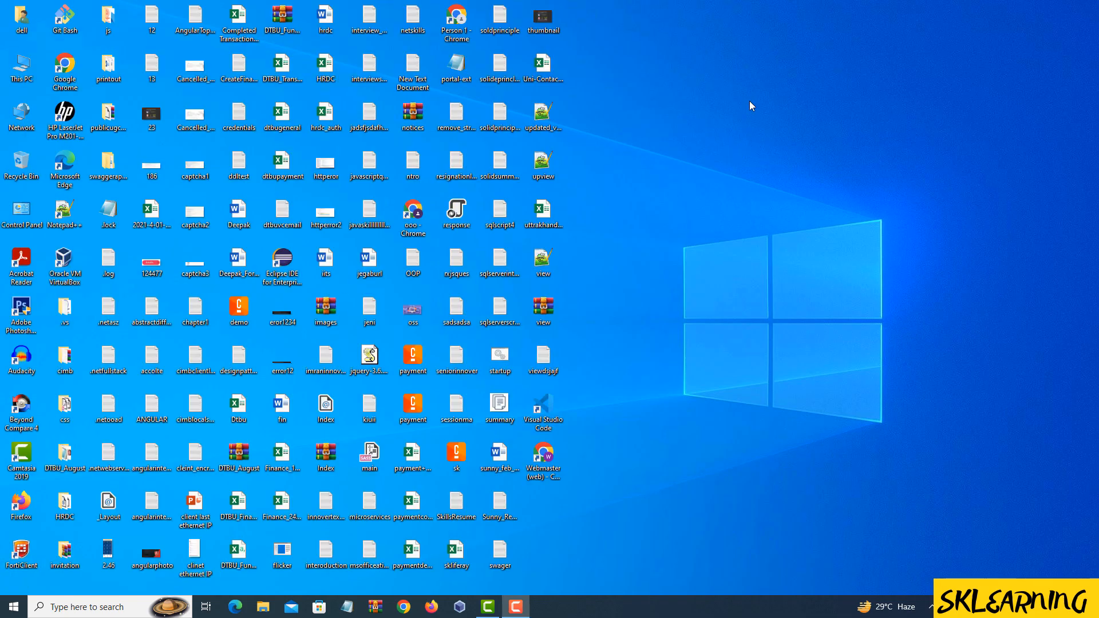
mouse_move(730, 127)
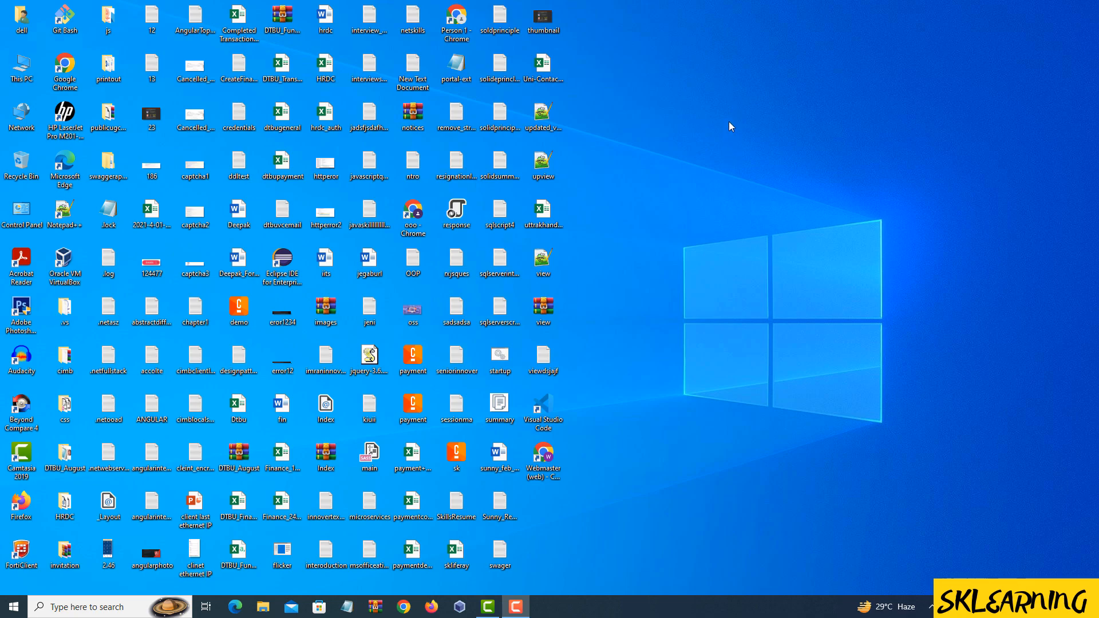
mouse_move(756, 76)
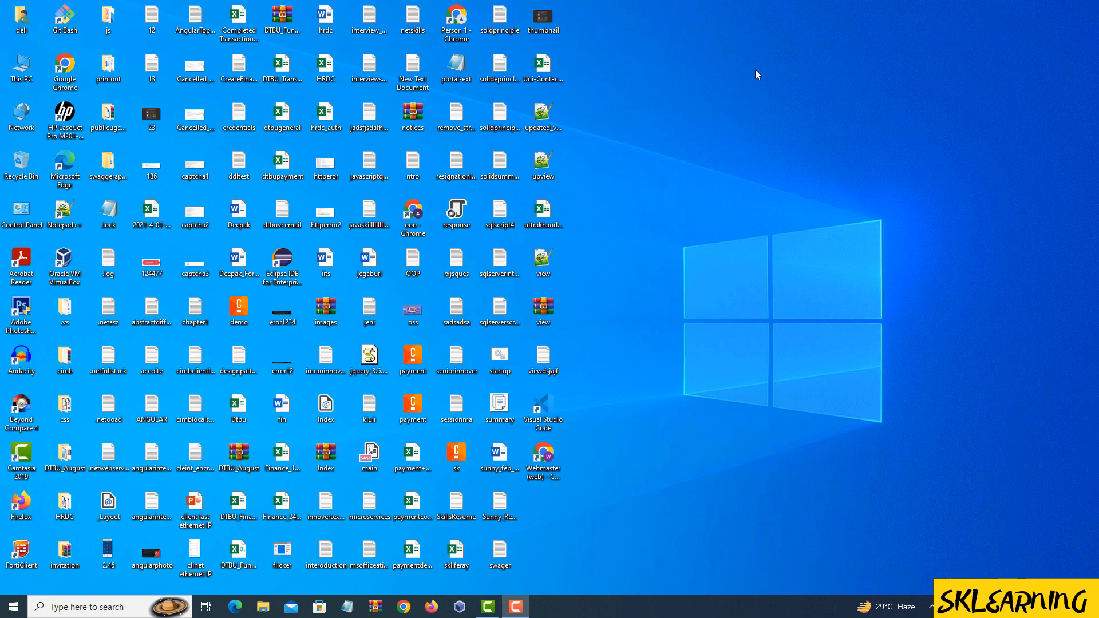
mouse_move(741, 108)
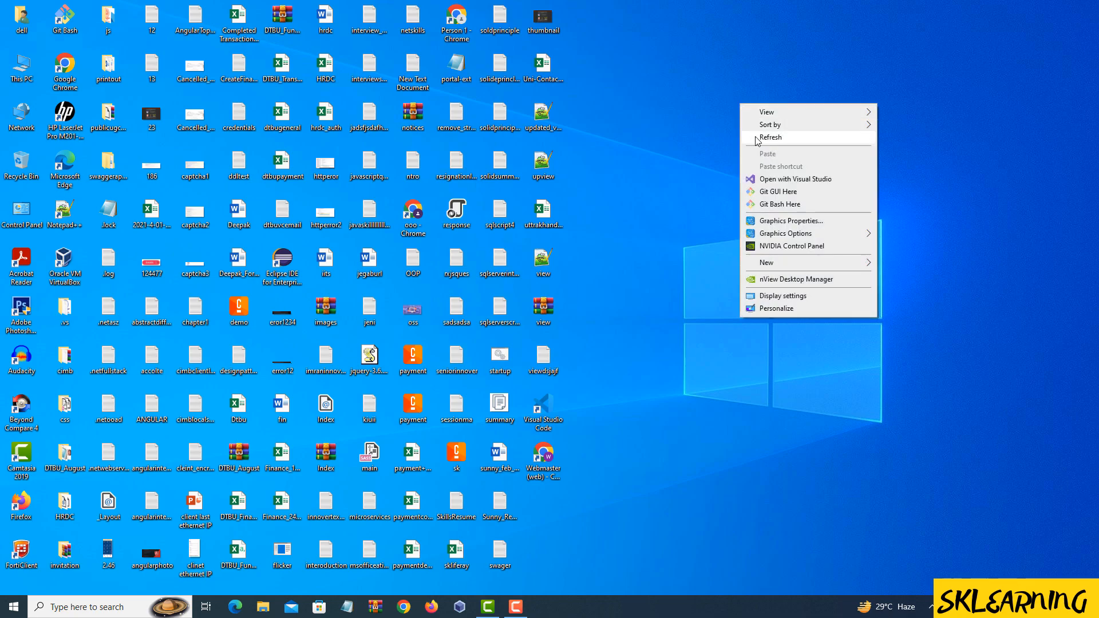
click(770, 137)
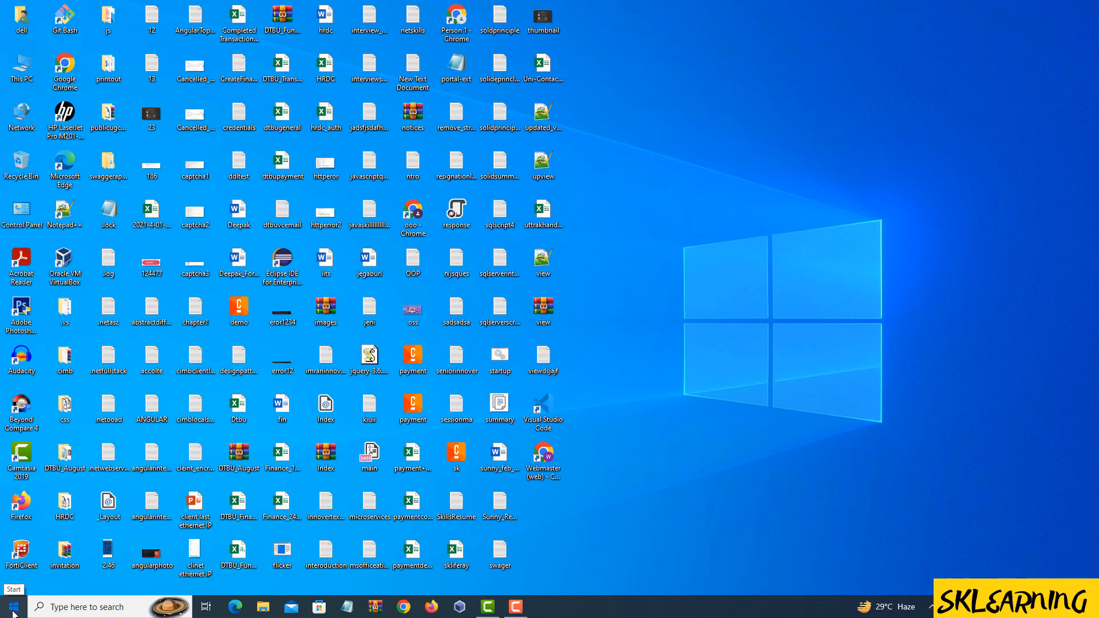
text(notepad++)
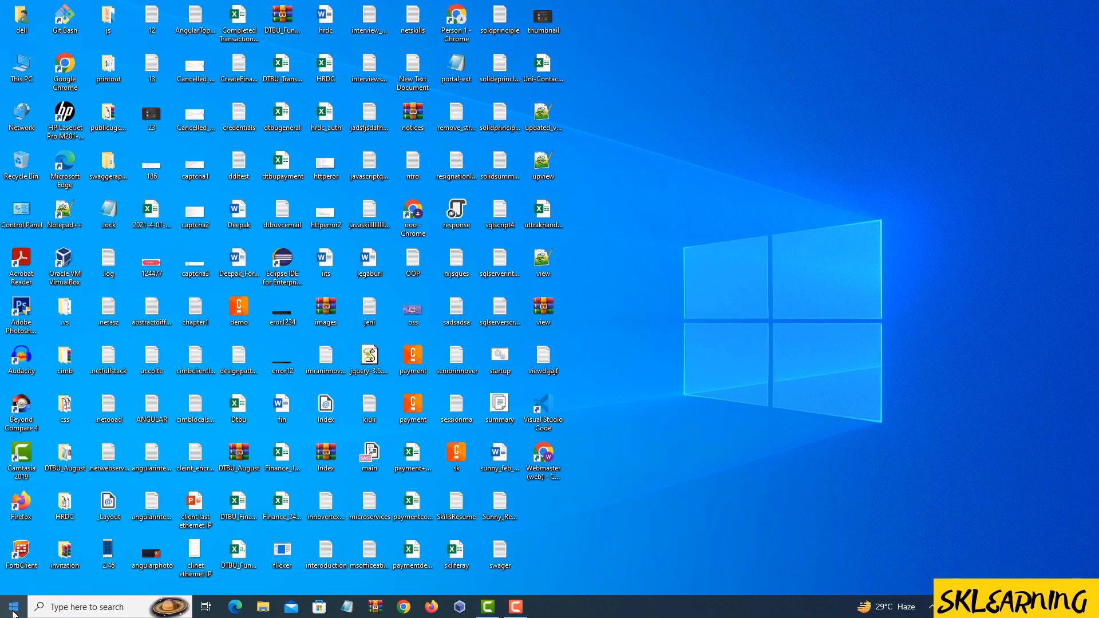
click(540, 606)
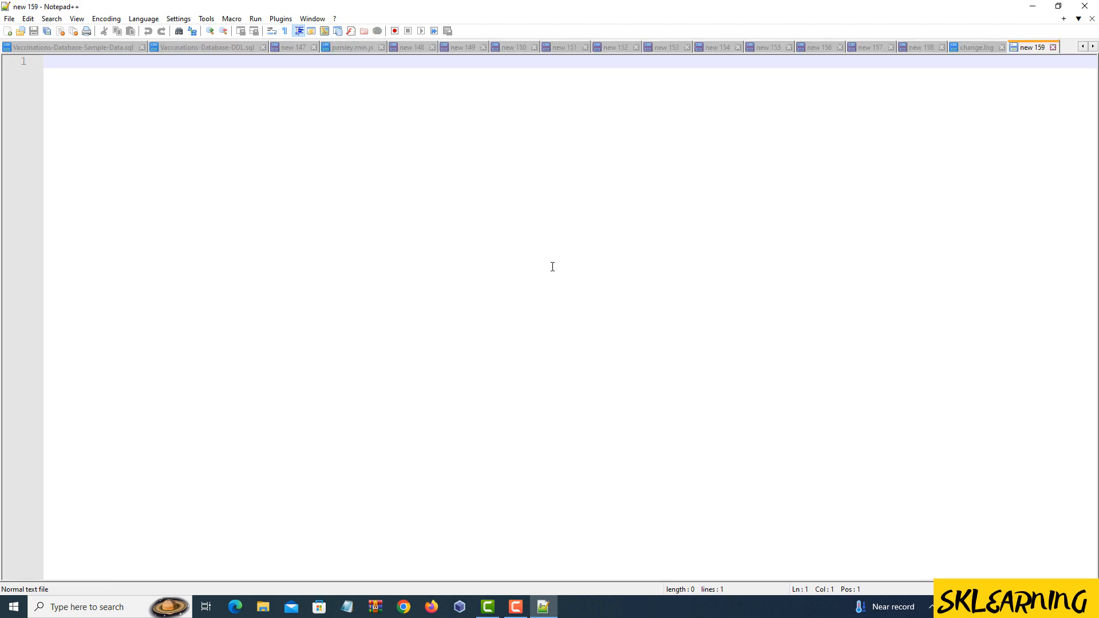
mouse_move(922, 47)
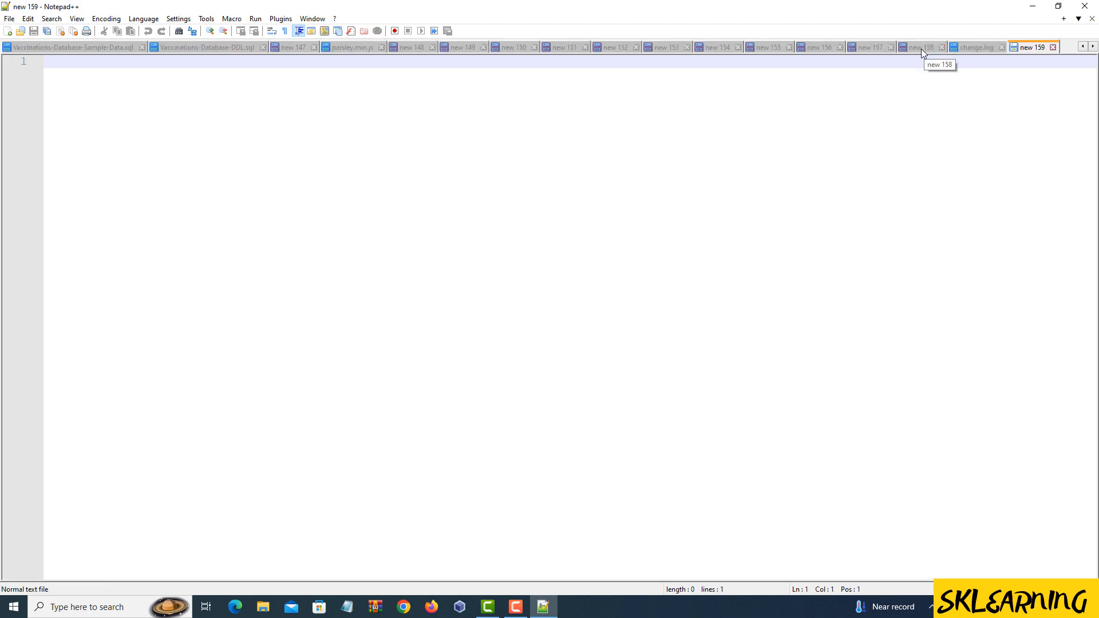
Switch to the document holding the duplicate email and URL lists.
click(819, 45)
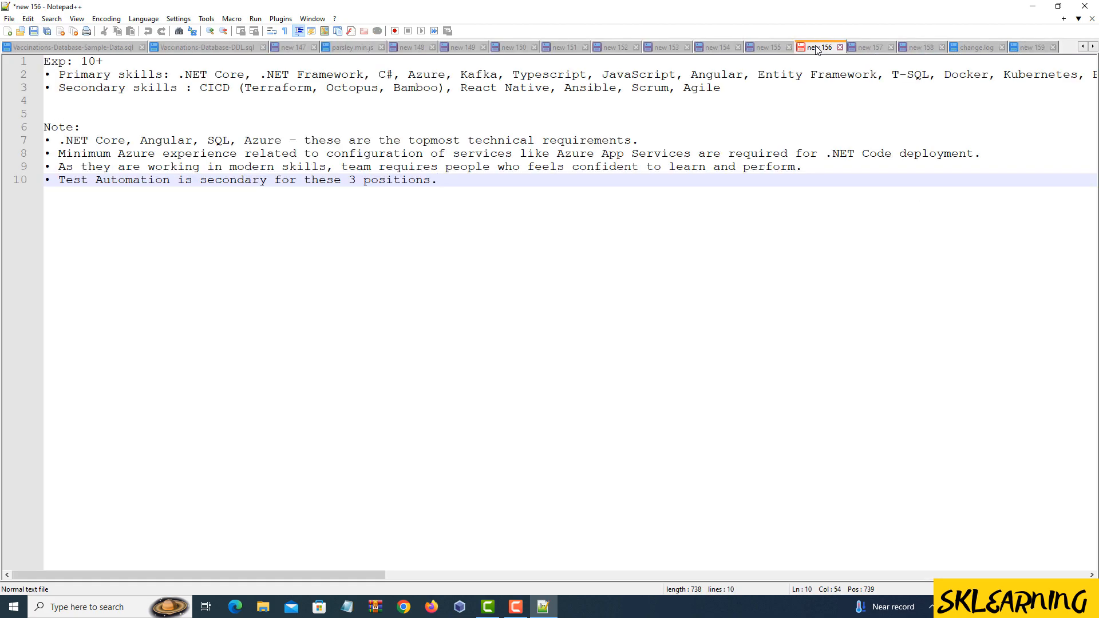
click(918, 47)
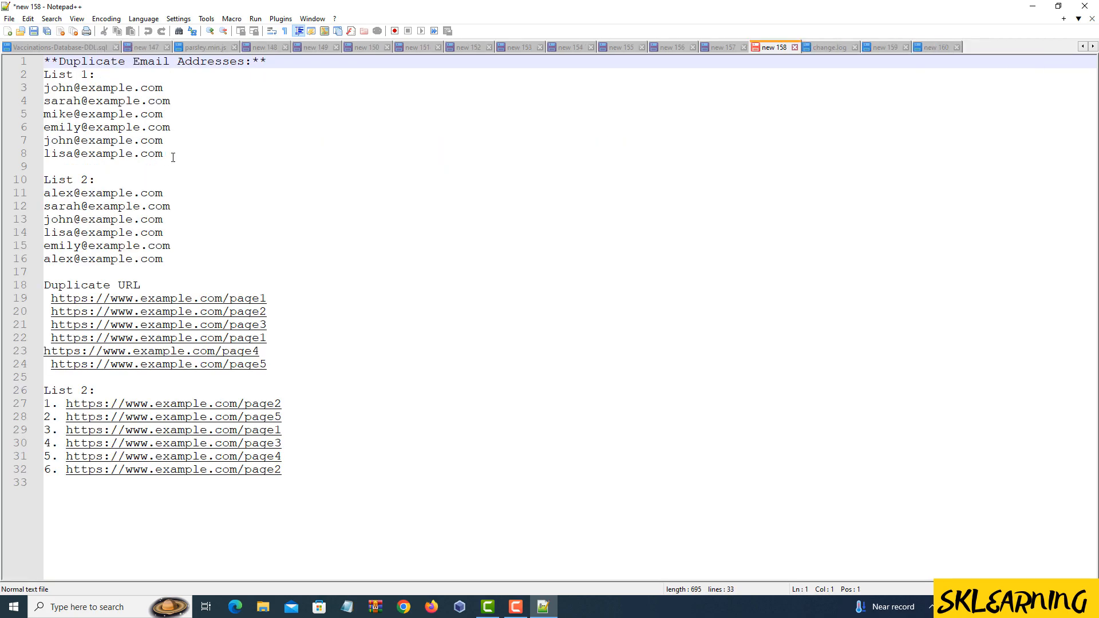
Run Remove Duplicate Lines on List 1, leaving five unique email addresses.
drag(43, 88, 161, 153)
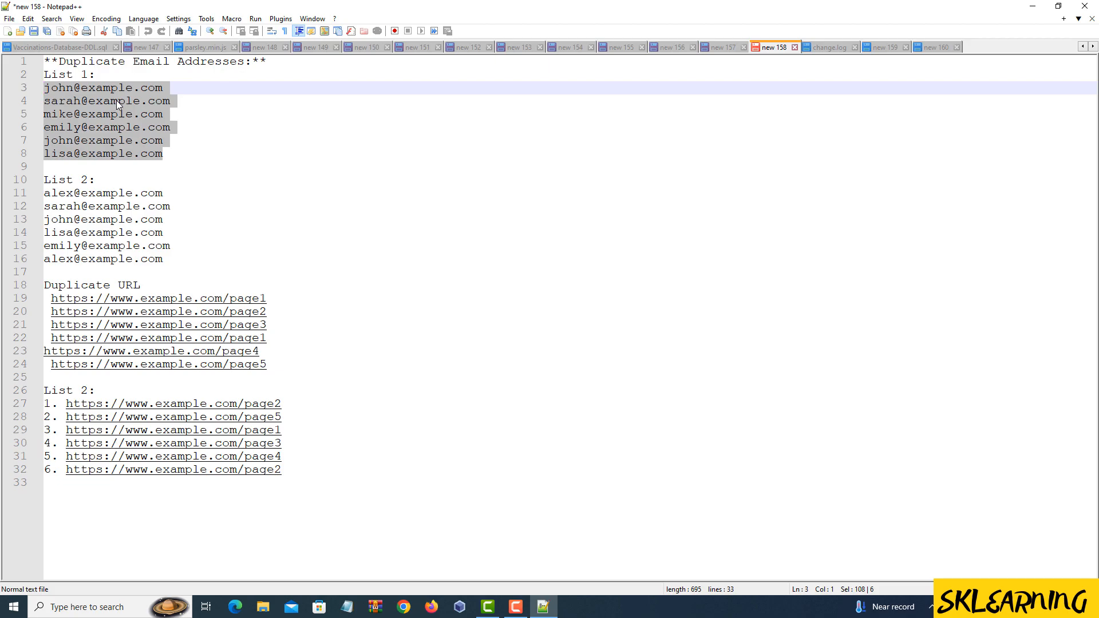
mouse_move(176, 138)
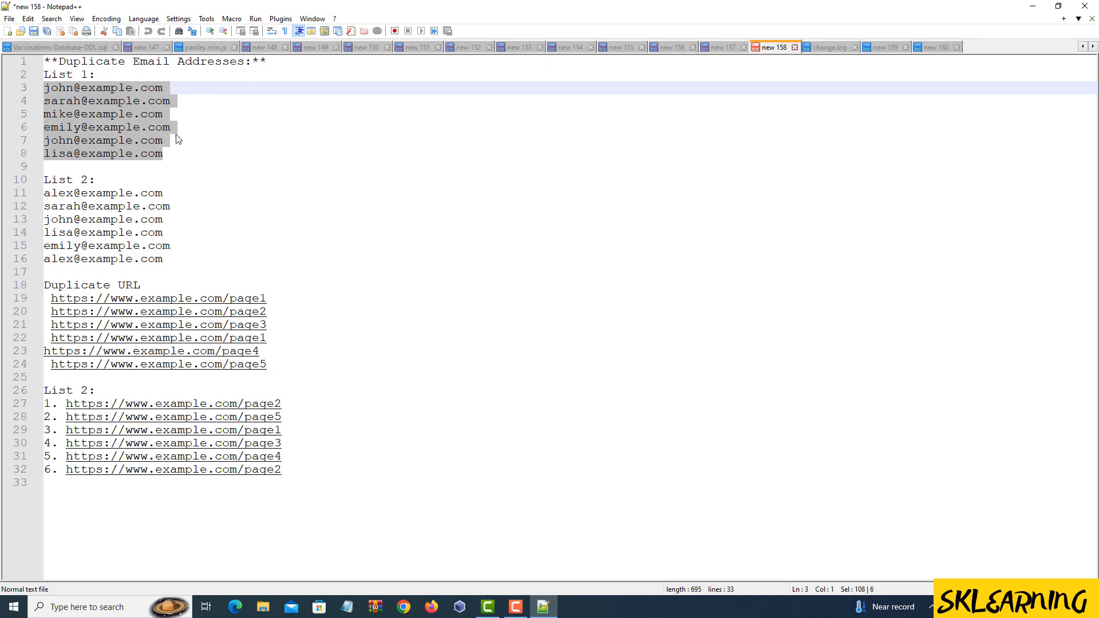
click(164, 153)
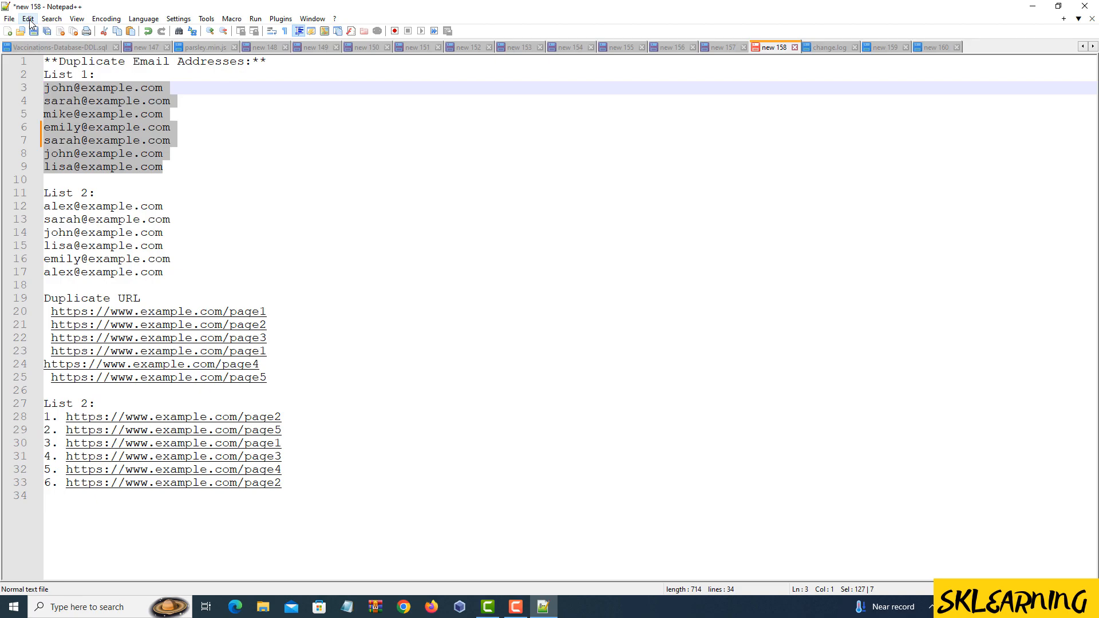
click(27, 18)
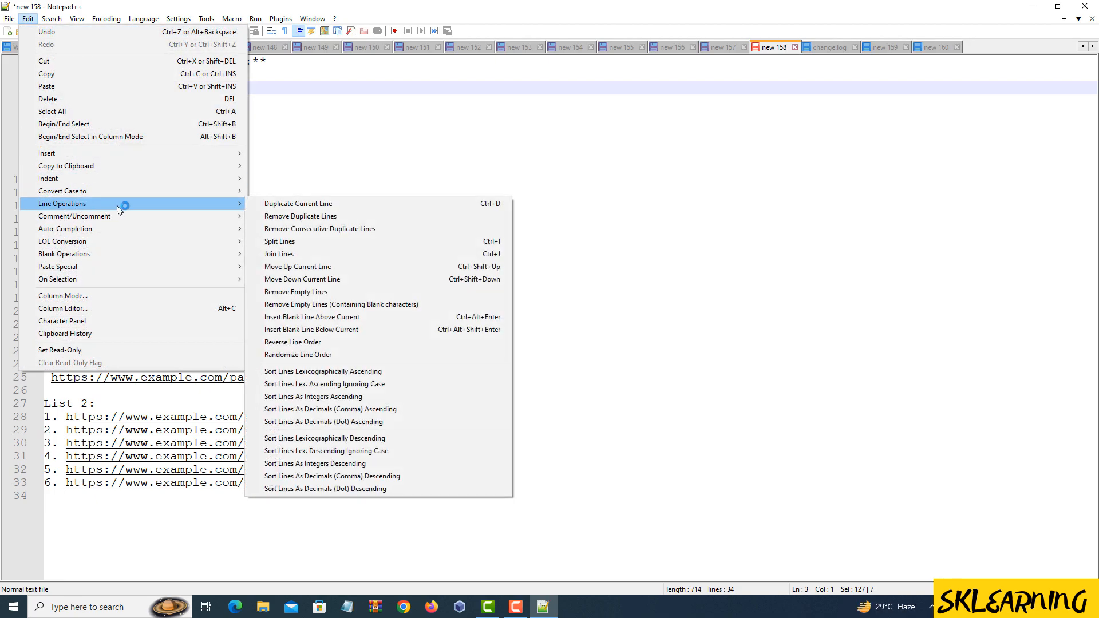
mouse_move(300, 216)
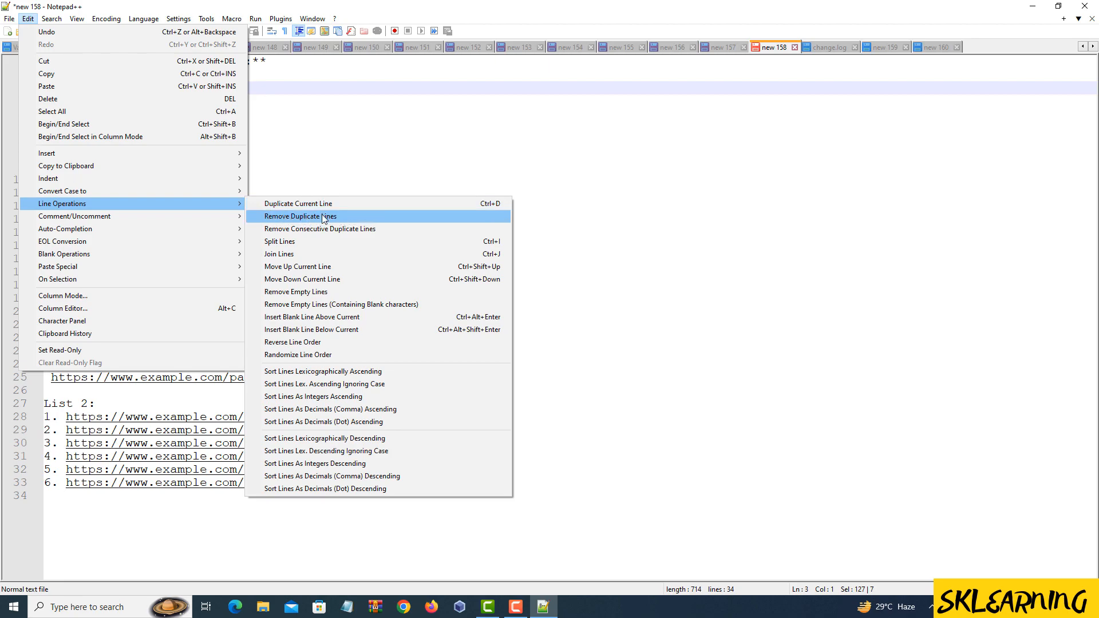
click(301, 216)
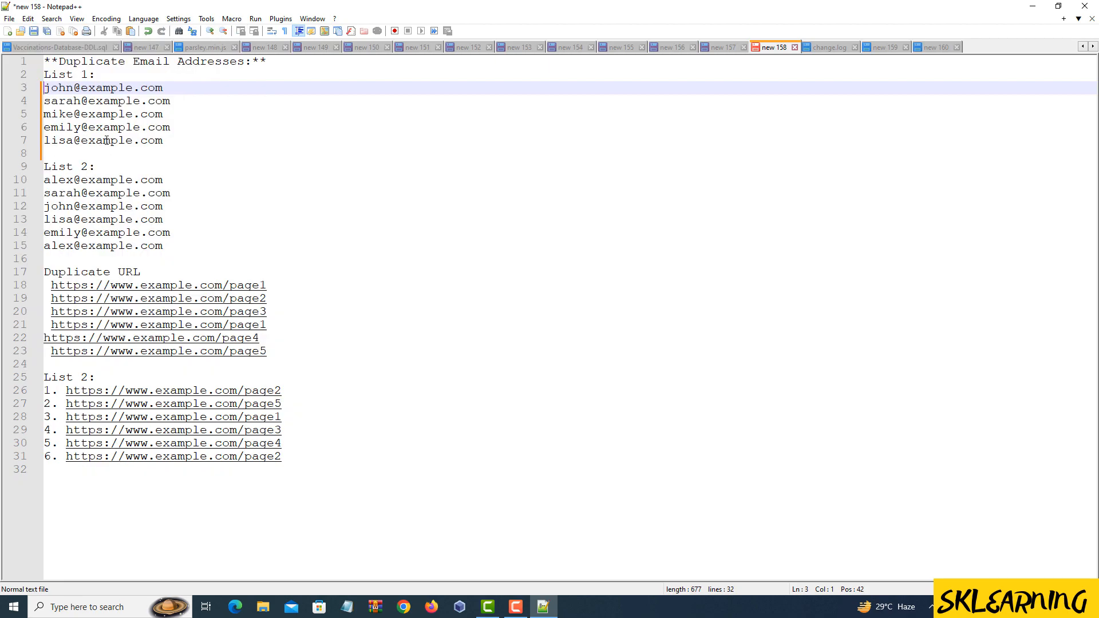
click(56, 113)
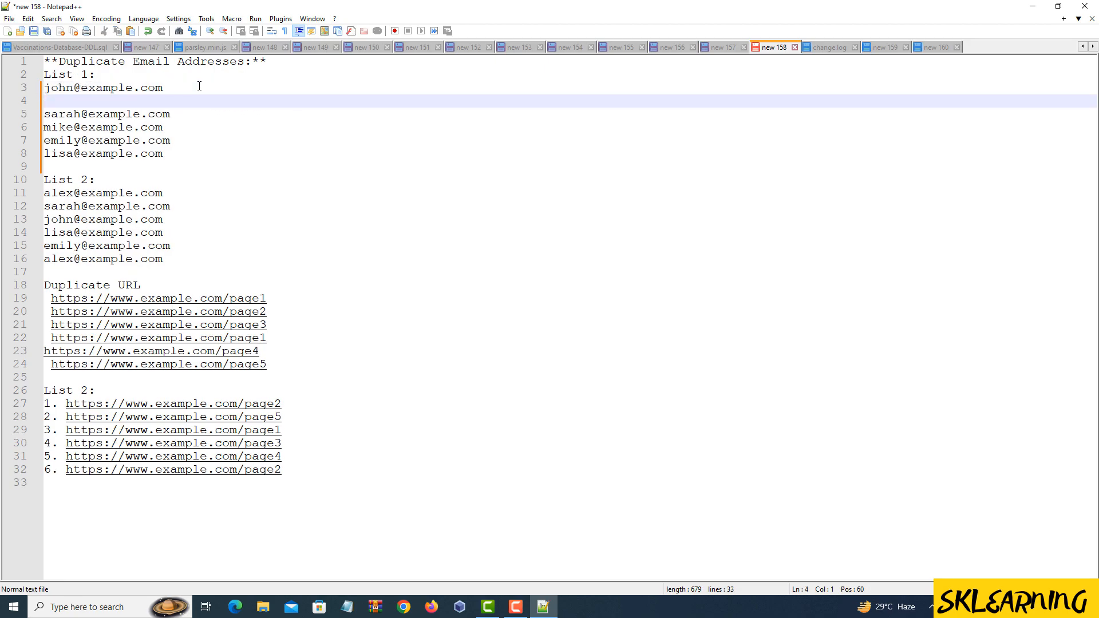
text(john@example.com)
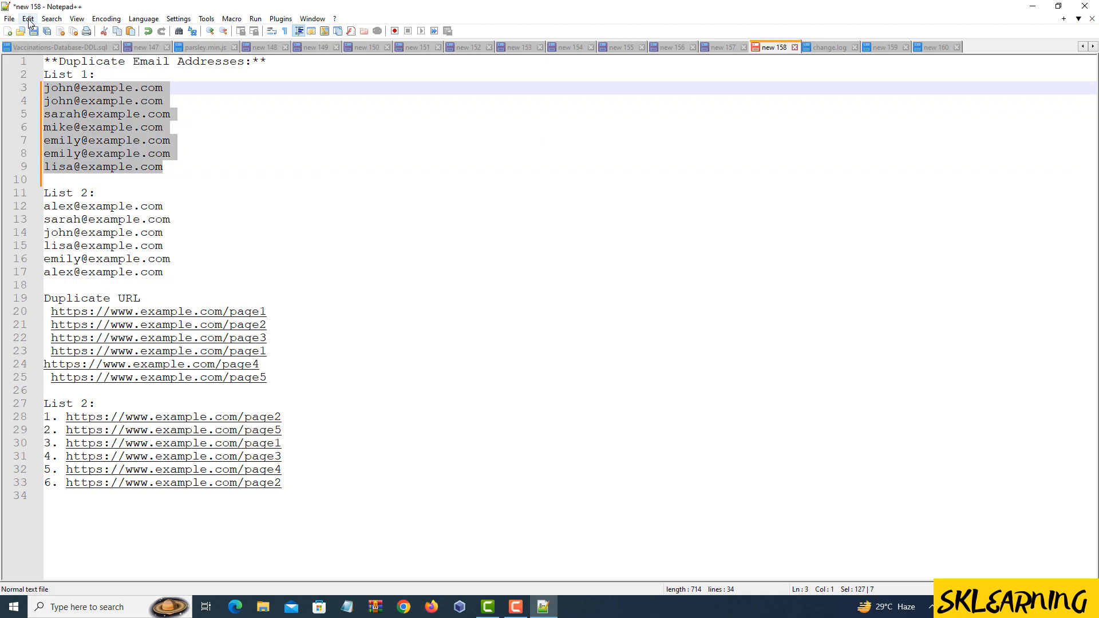
click(28, 18)
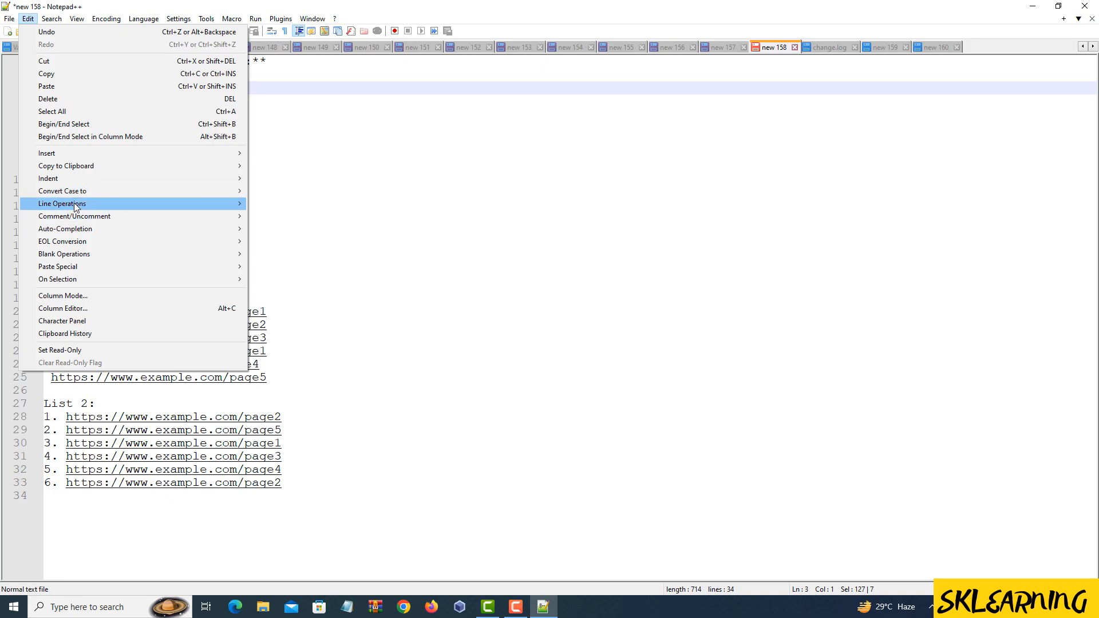
mouse_move(61, 203)
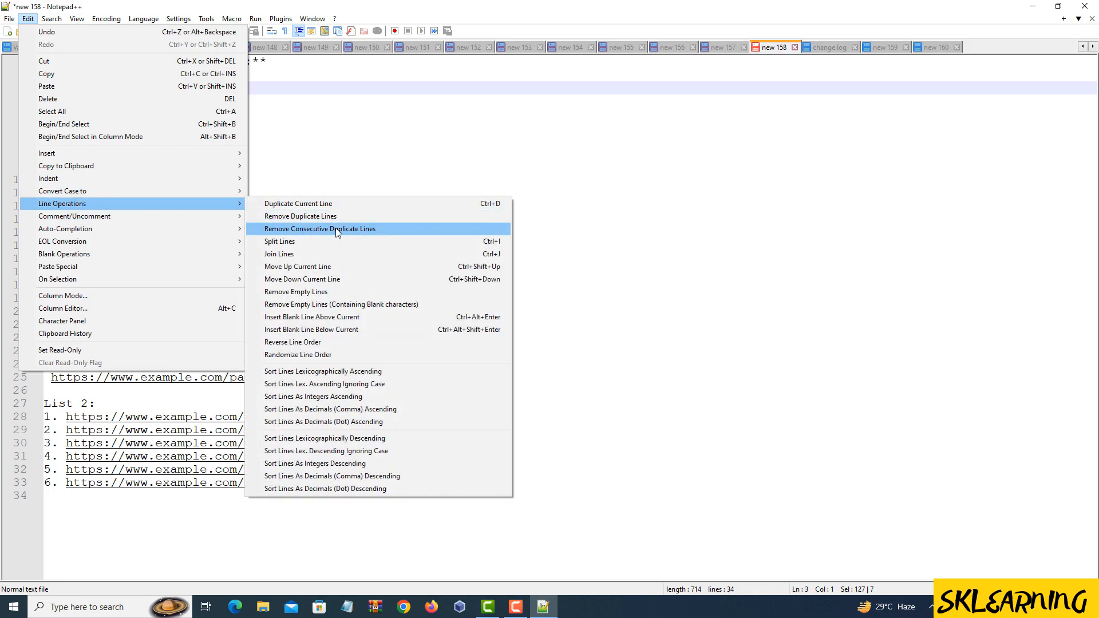
click(319, 229)
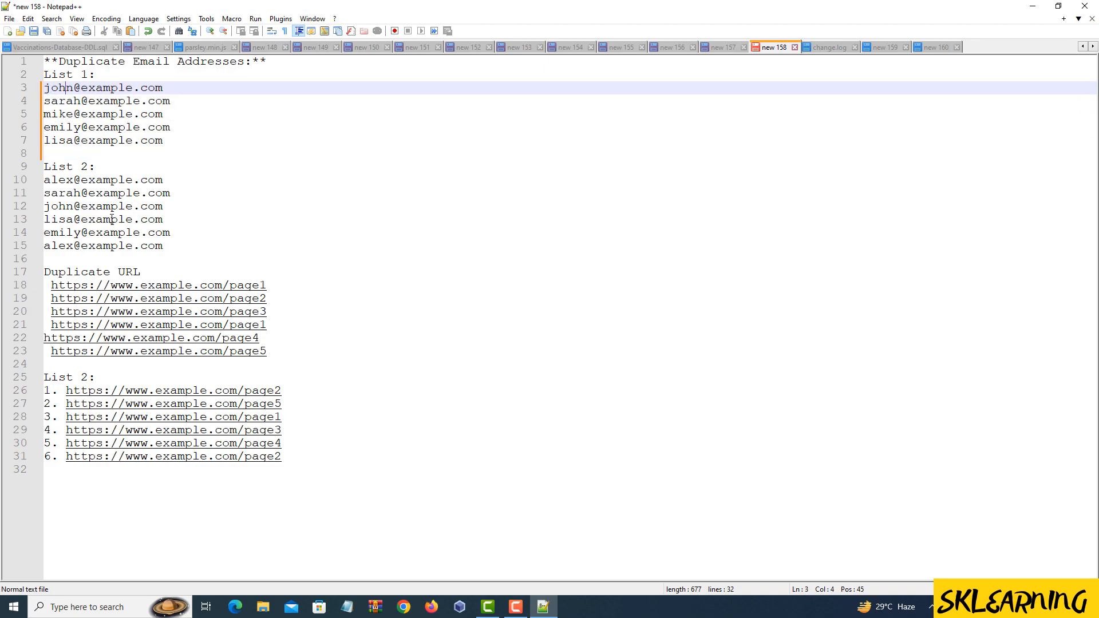
Run Remove Duplicate Lines on List 2, leaving five unique addresses.
drag(44, 180, 161, 244)
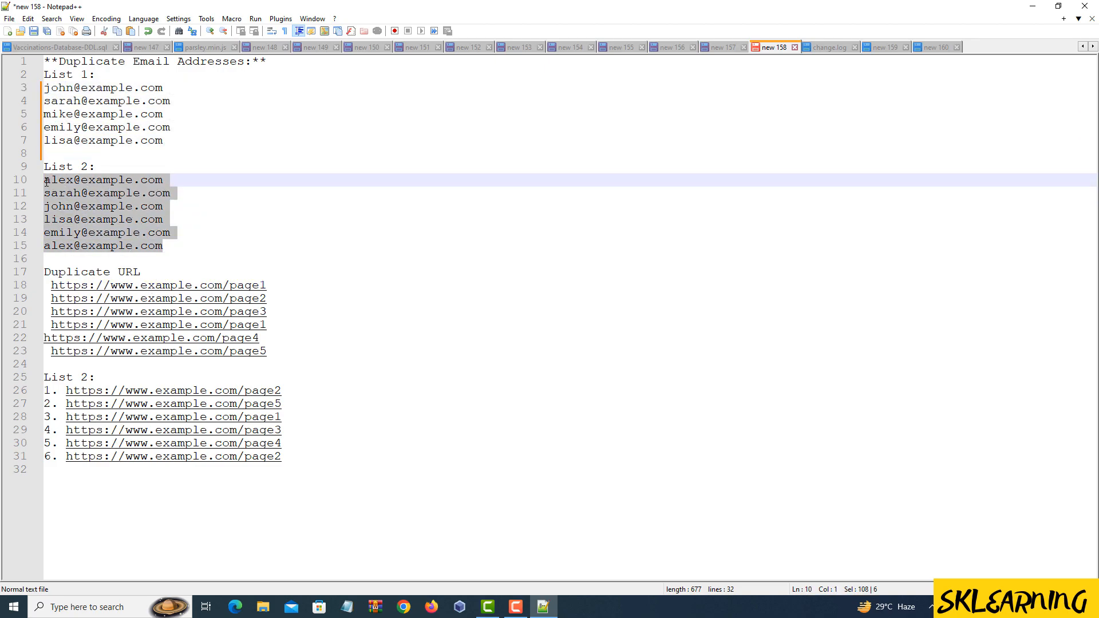
click(27, 18)
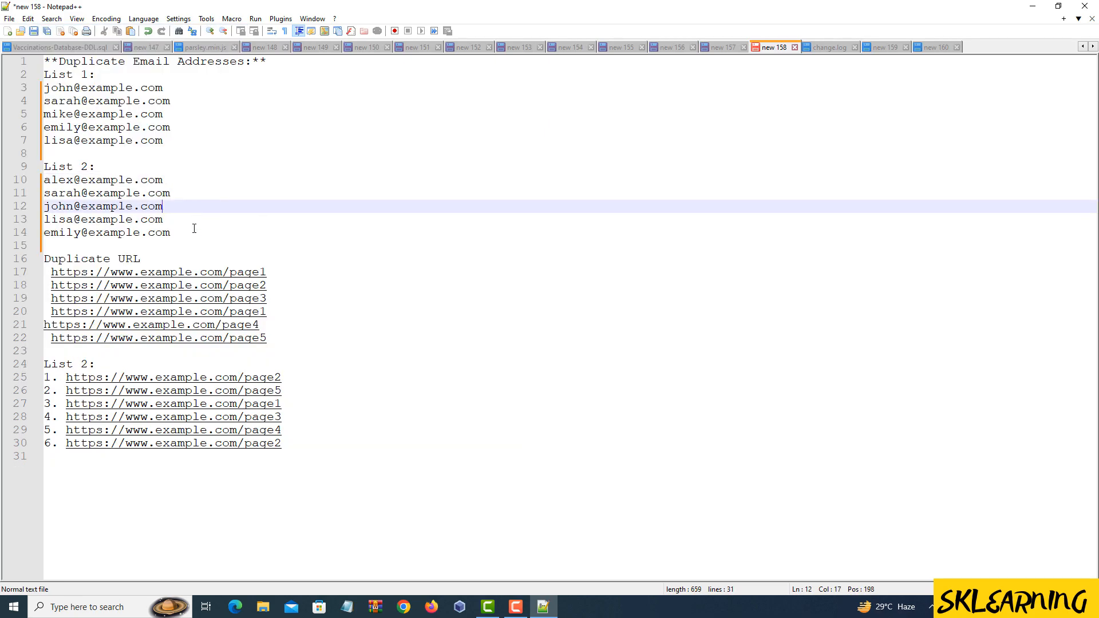
mouse_move(282, 346)
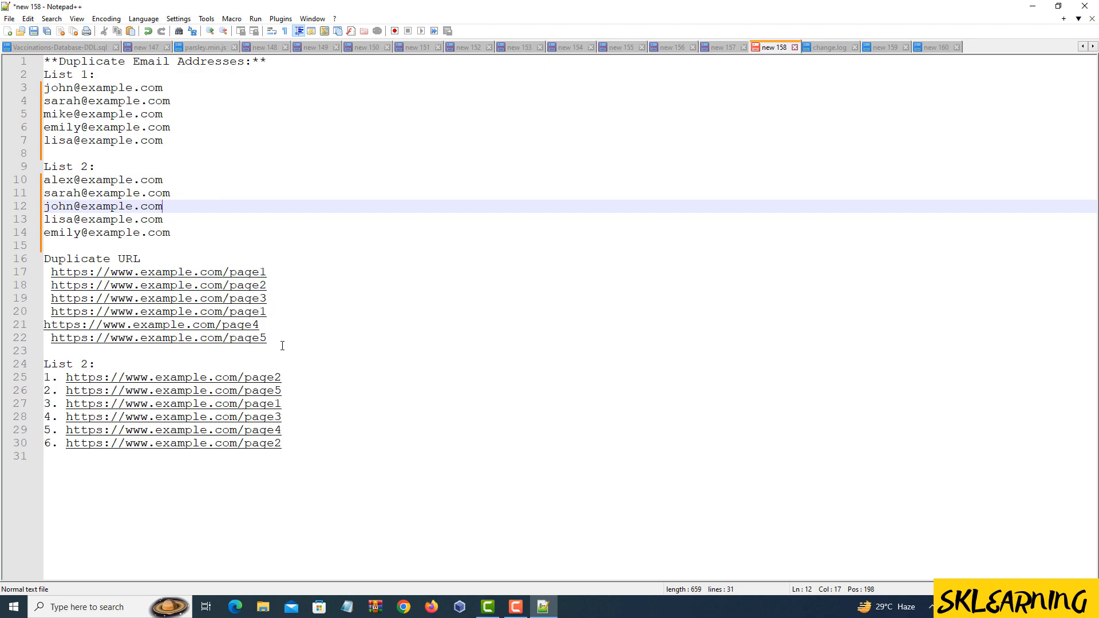
Run Remove Duplicate Lines on the Duplicate URL list, dropping the repeated page1.
drag(50, 273, 267, 338)
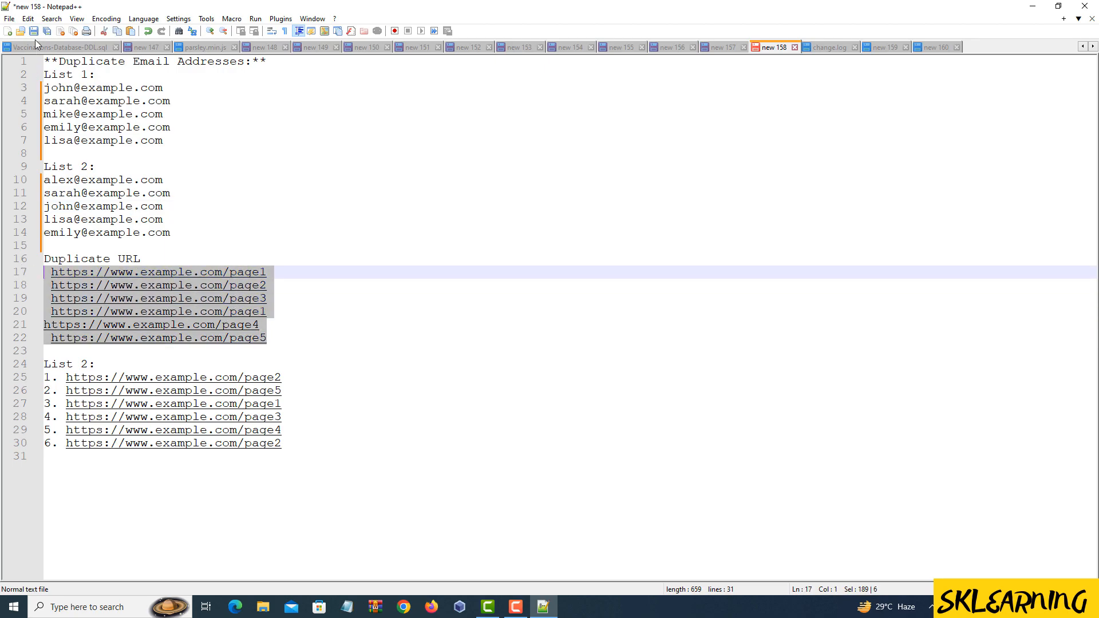
click(27, 18)
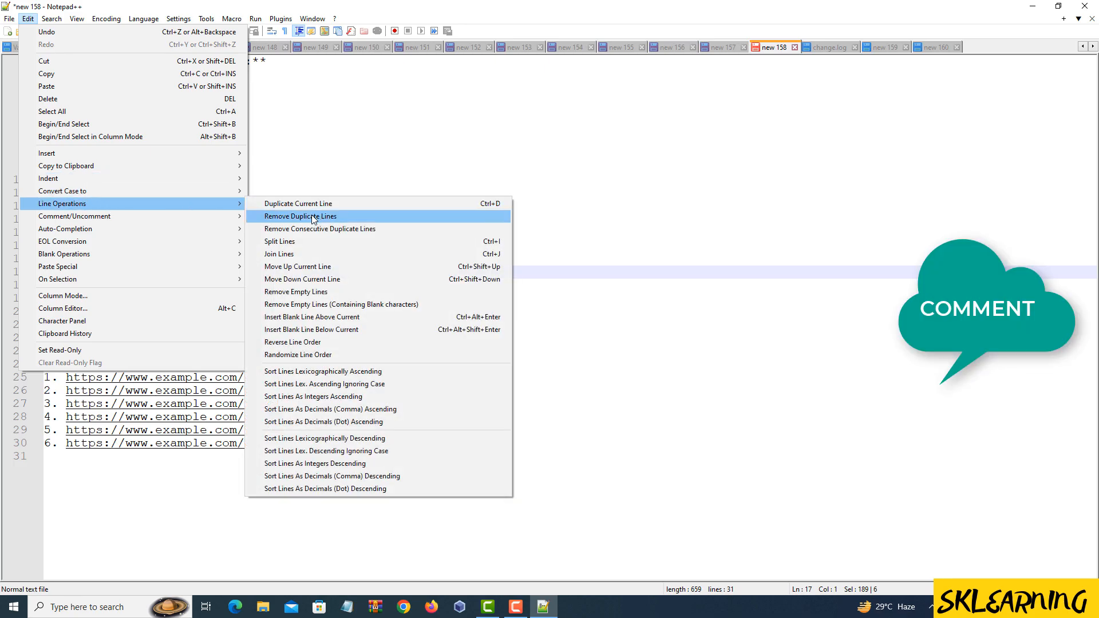
click(300, 216)
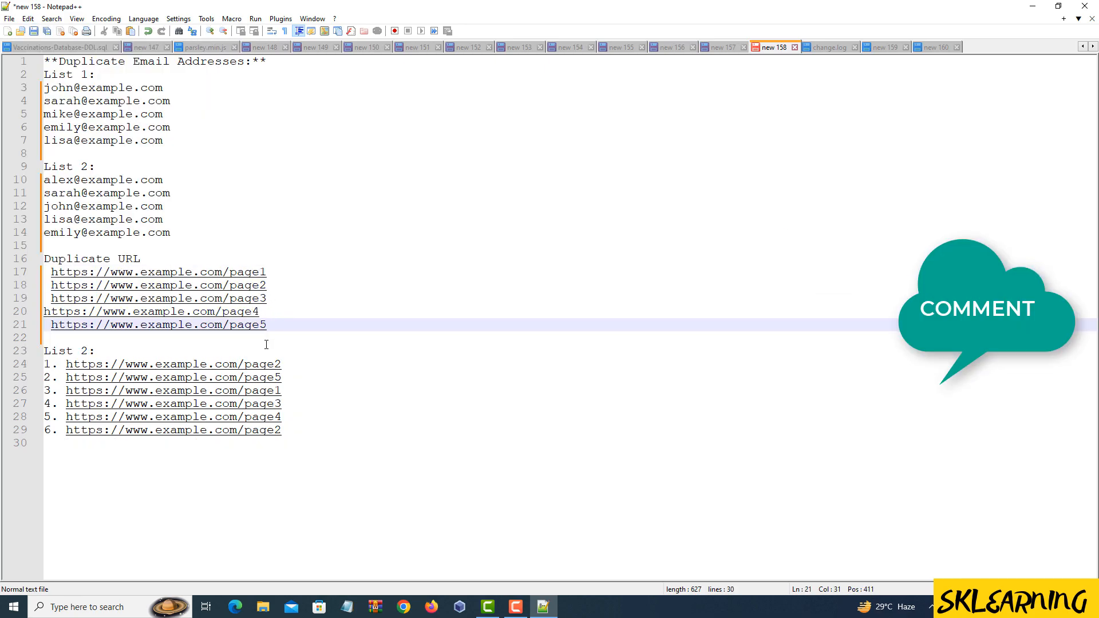